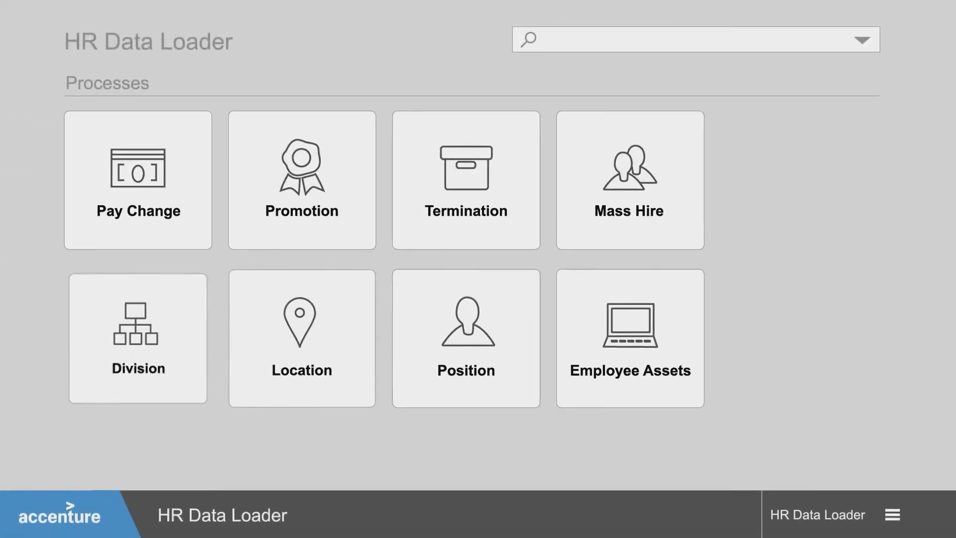
Step: In Mass Hire, correct the third record's invalid marital status to Married and save
{"action": "left_click", "coordinate": [629, 179]}
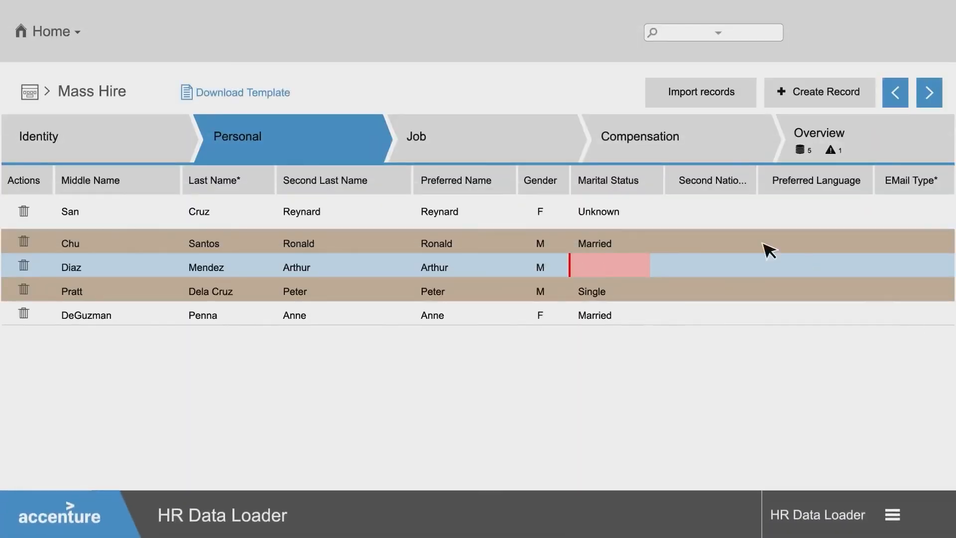
{"action": "left_click", "coordinate": [608, 267]}
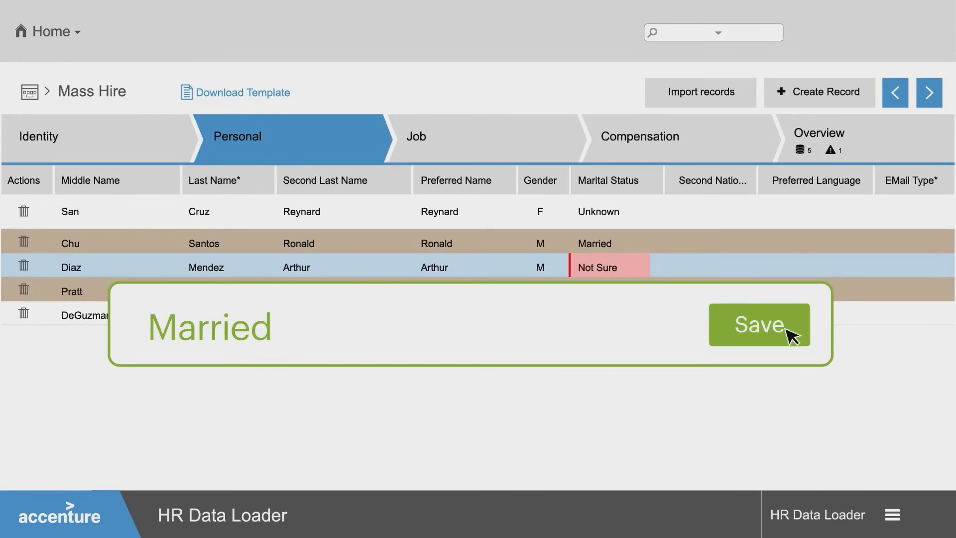
{"action": "left_click", "coordinate": [758, 323]}
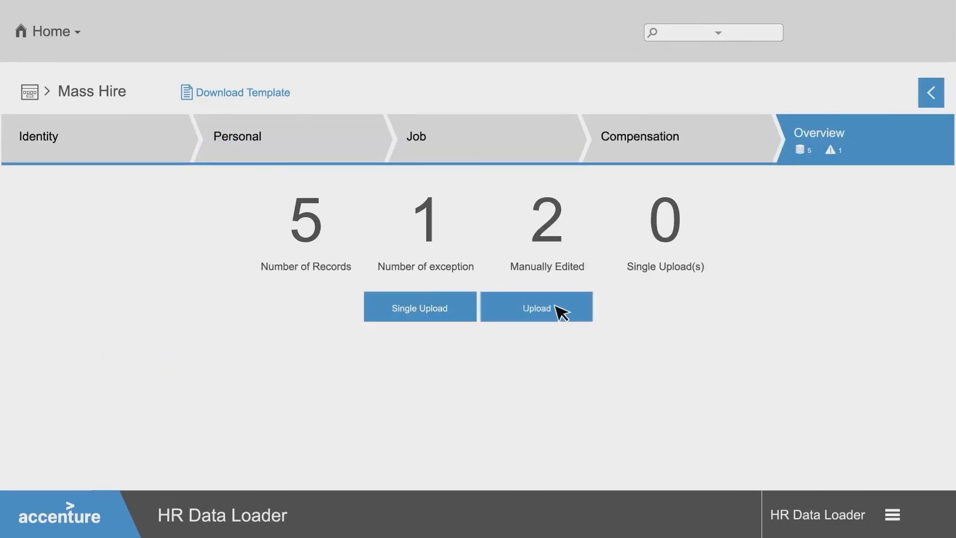